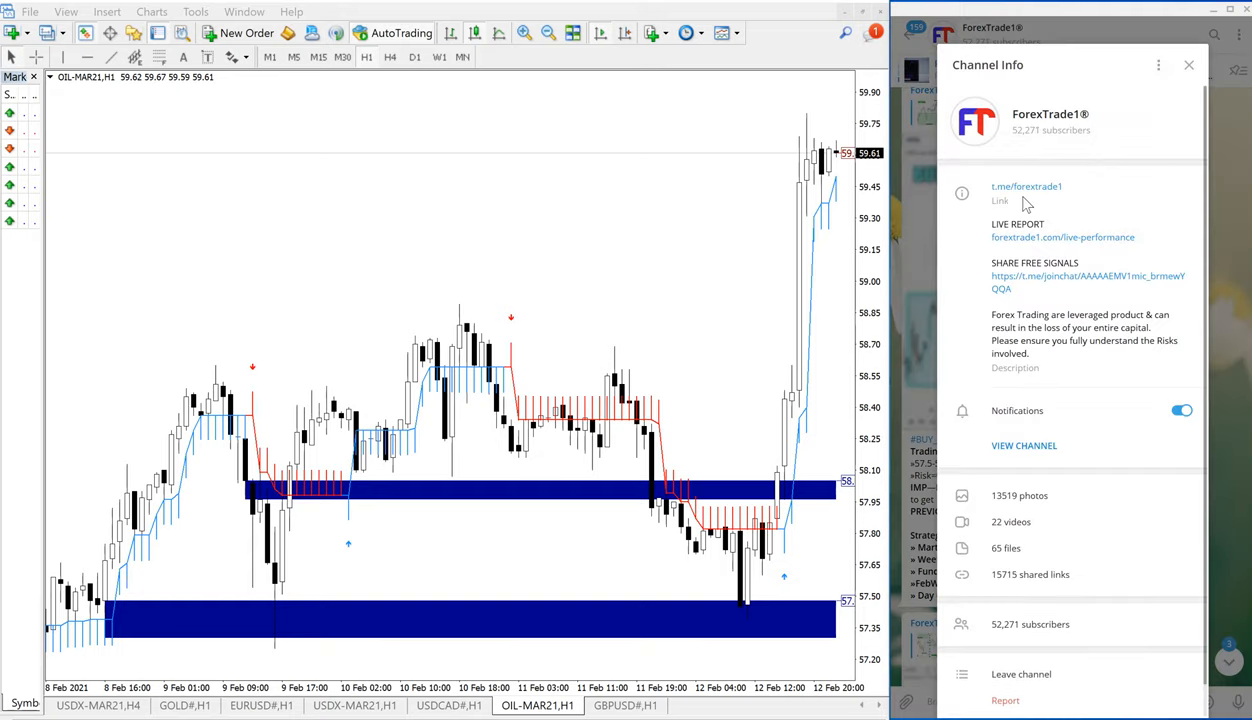
mouse_move(1182, 124)
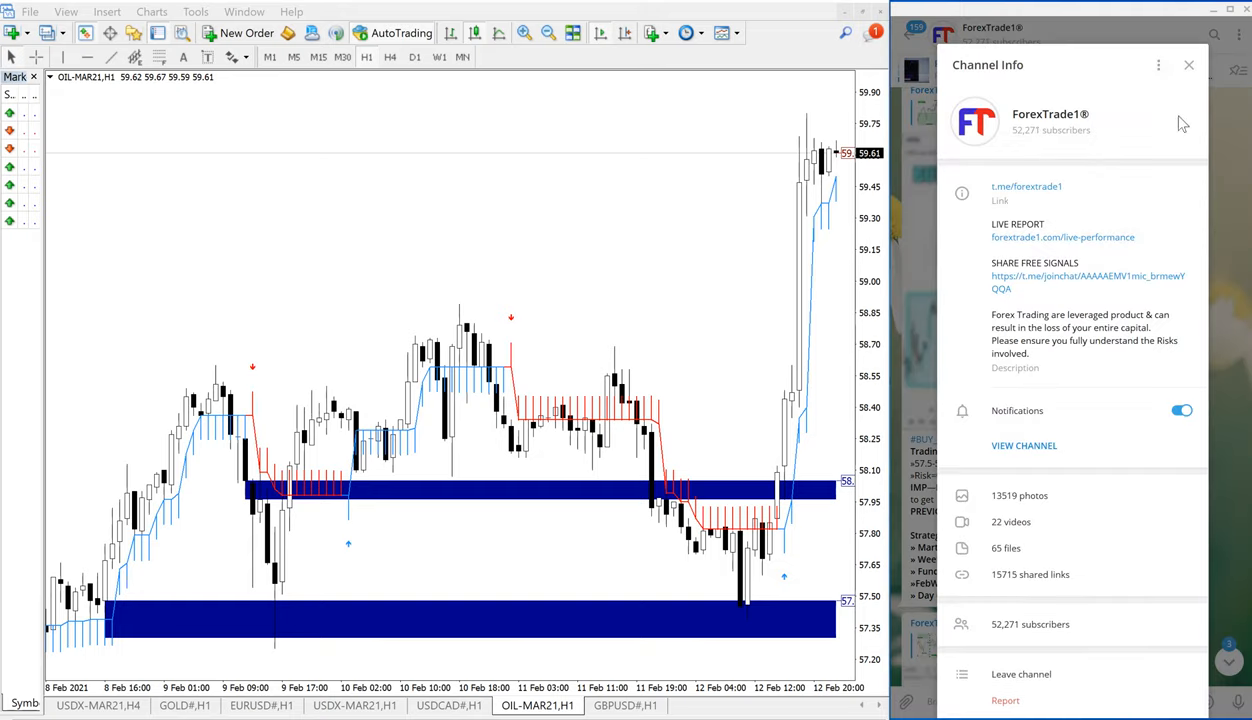
Close the ForexTrade1 channel info and scroll to the BUY USOIL signal post
click(1188, 64)
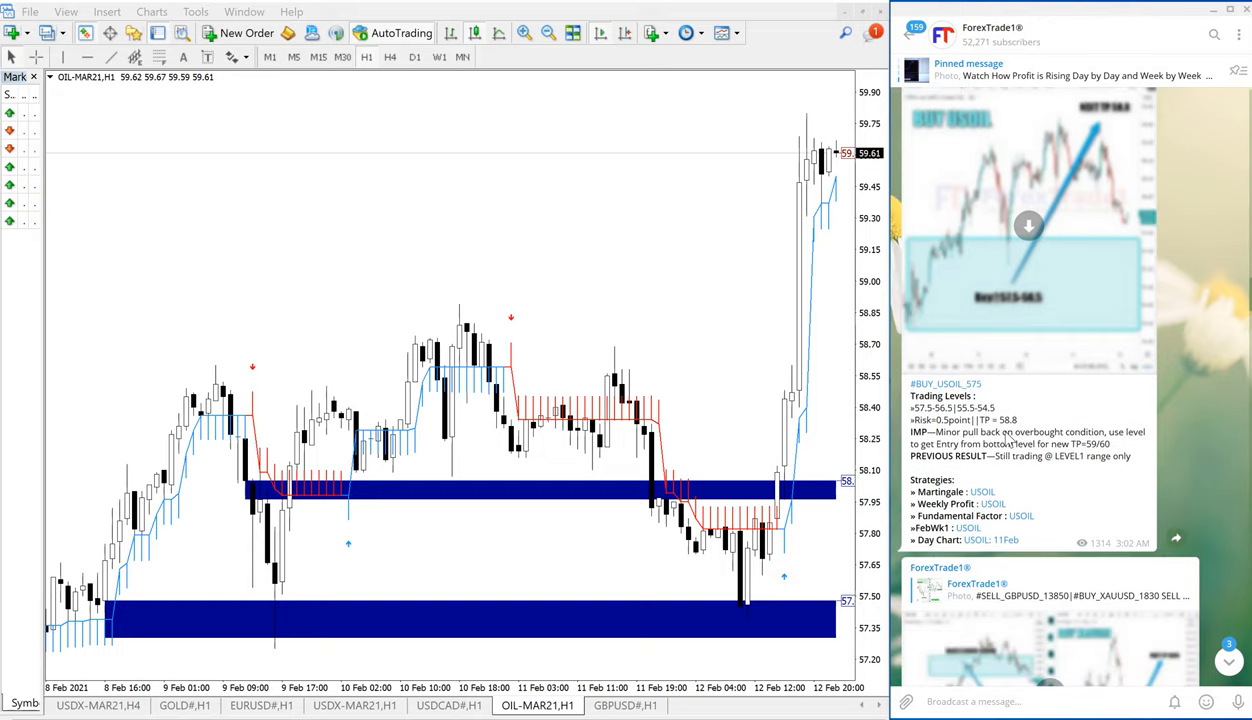
scroll(up, 3)
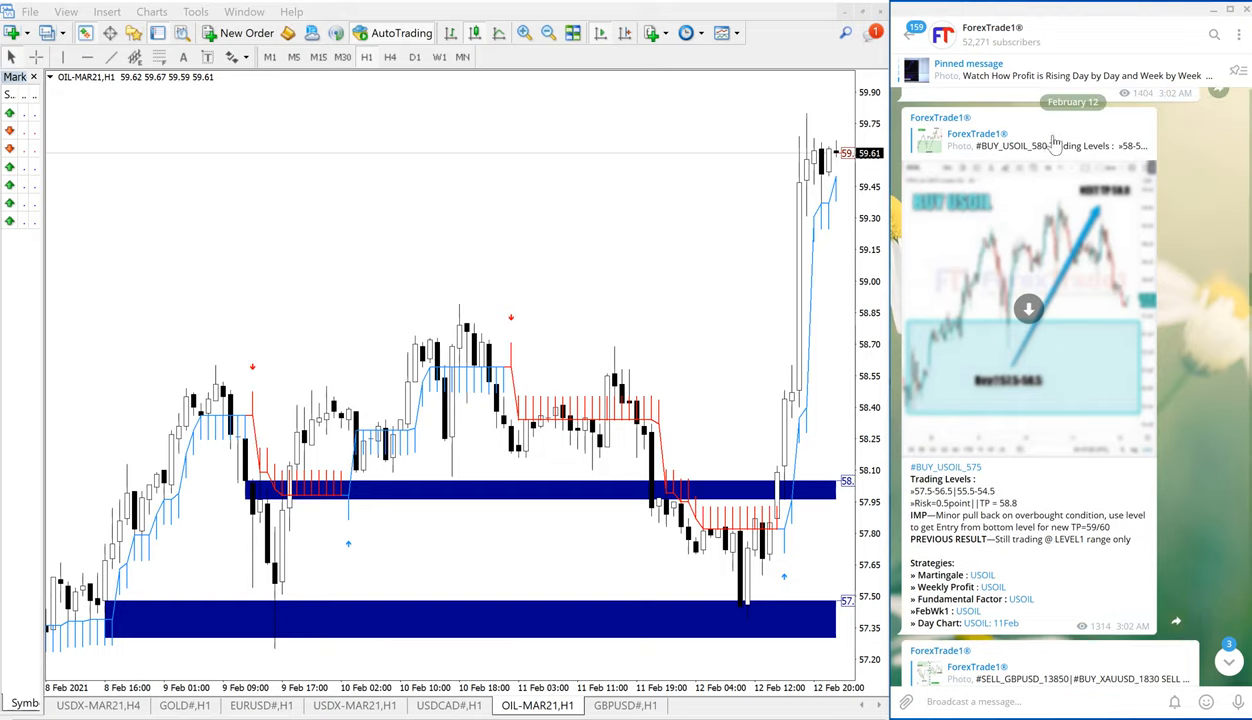
mouse_move(1112, 268)
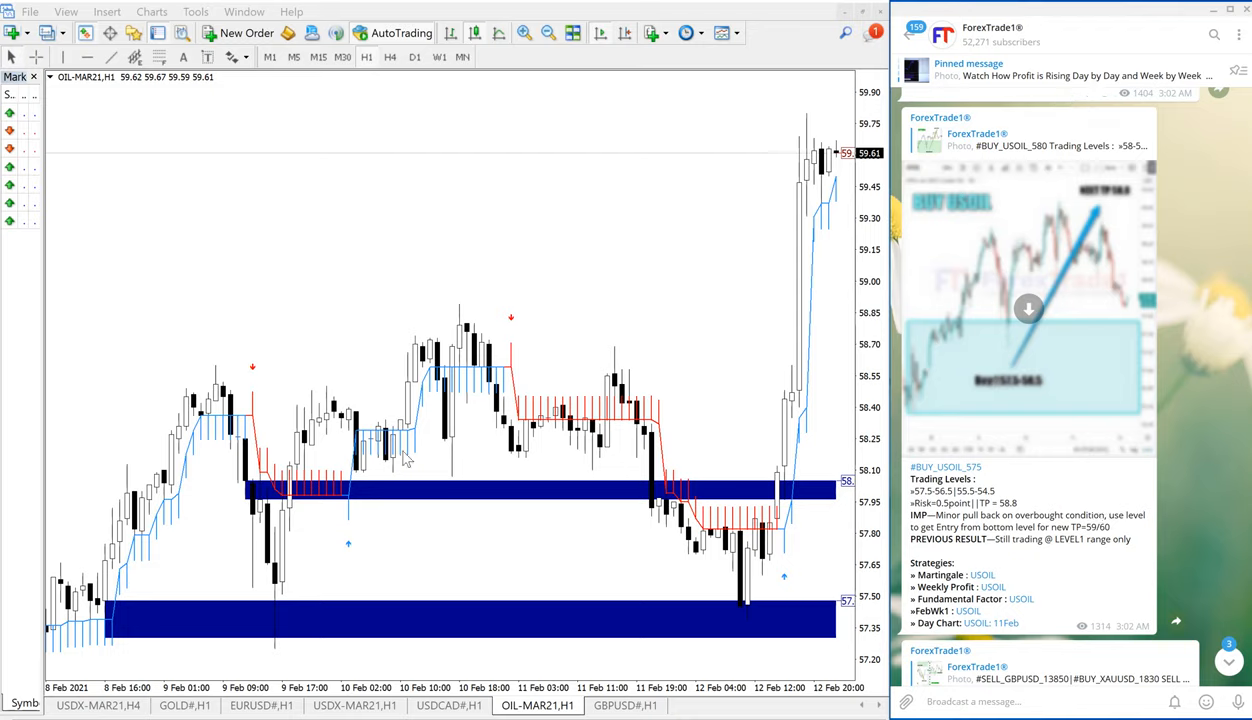
mouse_move(156, 156)
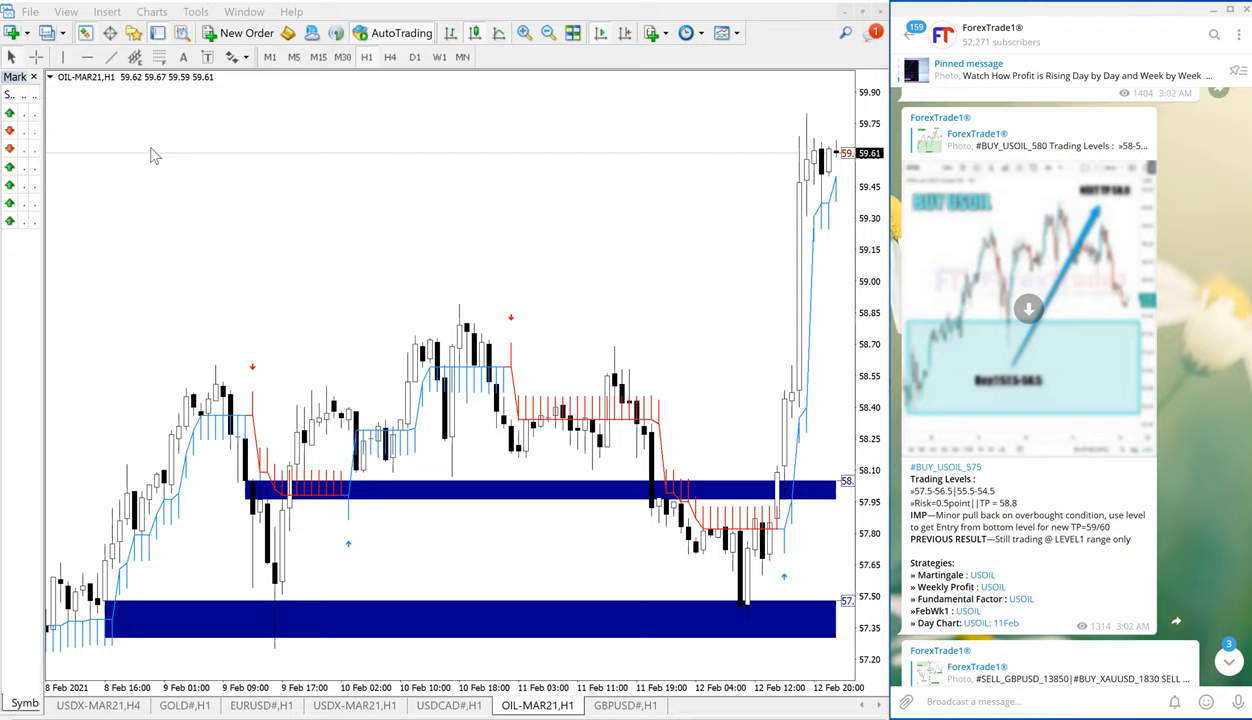
mouse_move(408, 340)
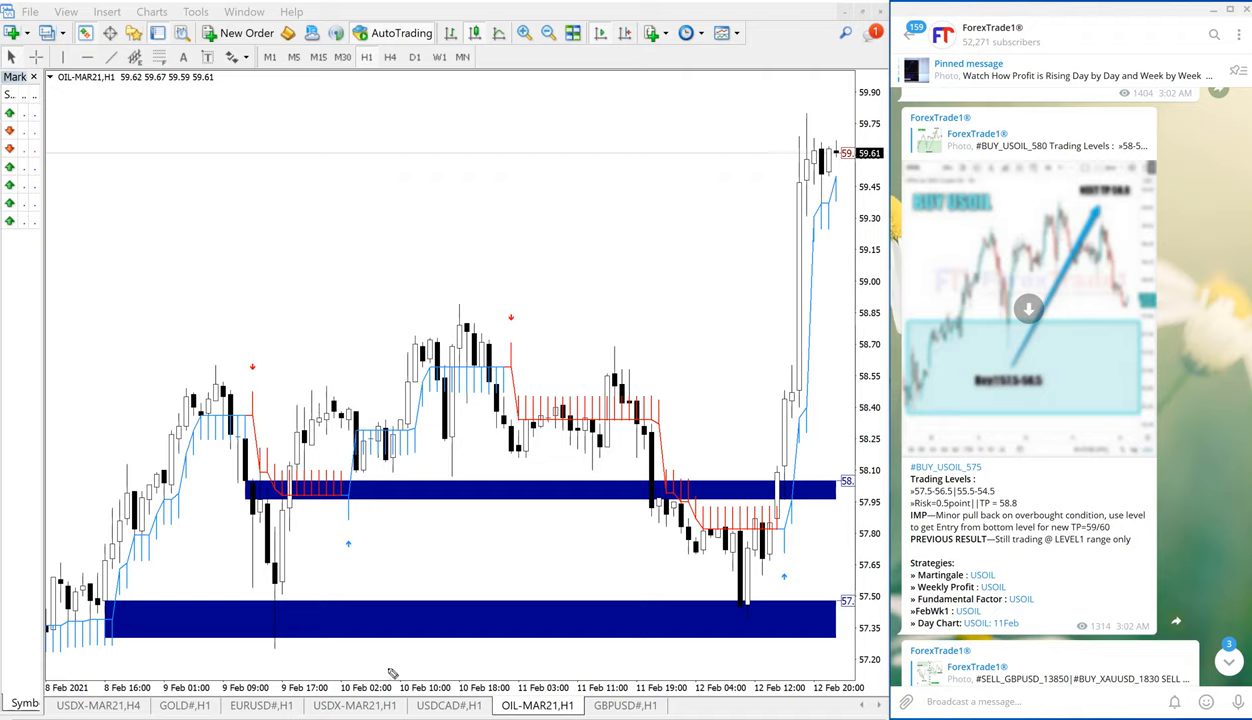
mouse_move(216, 252)
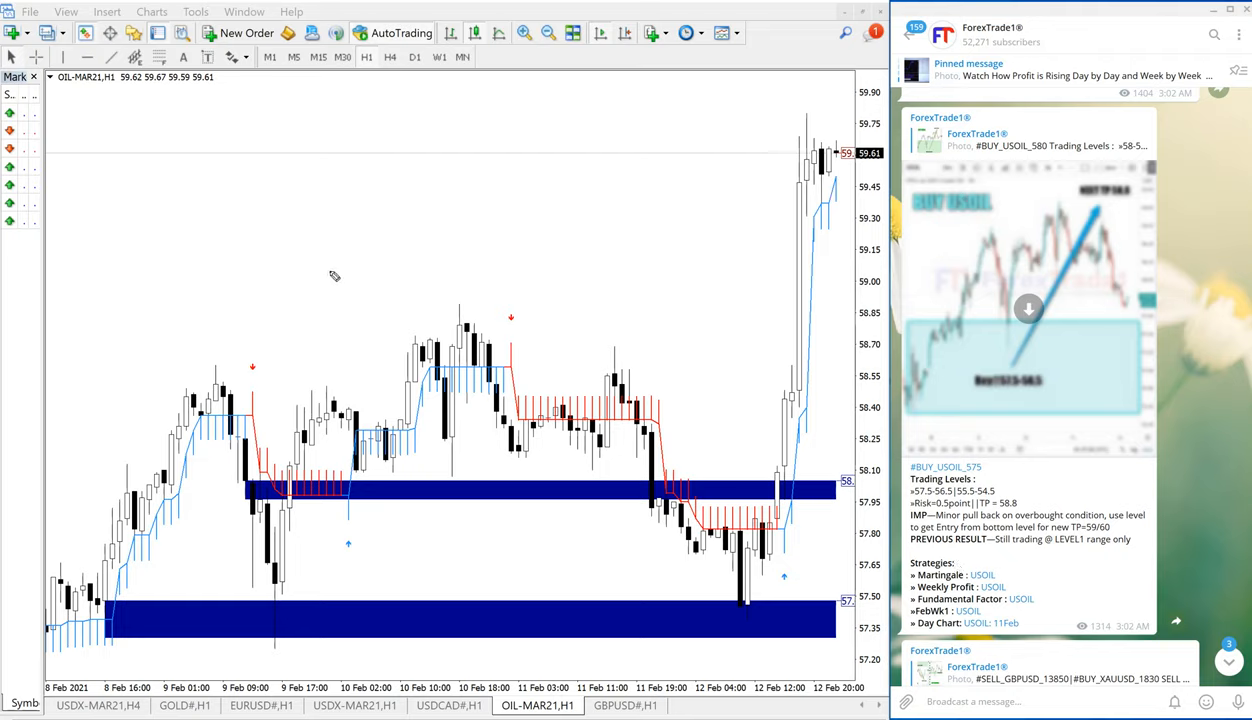
mouse_move(792, 572)
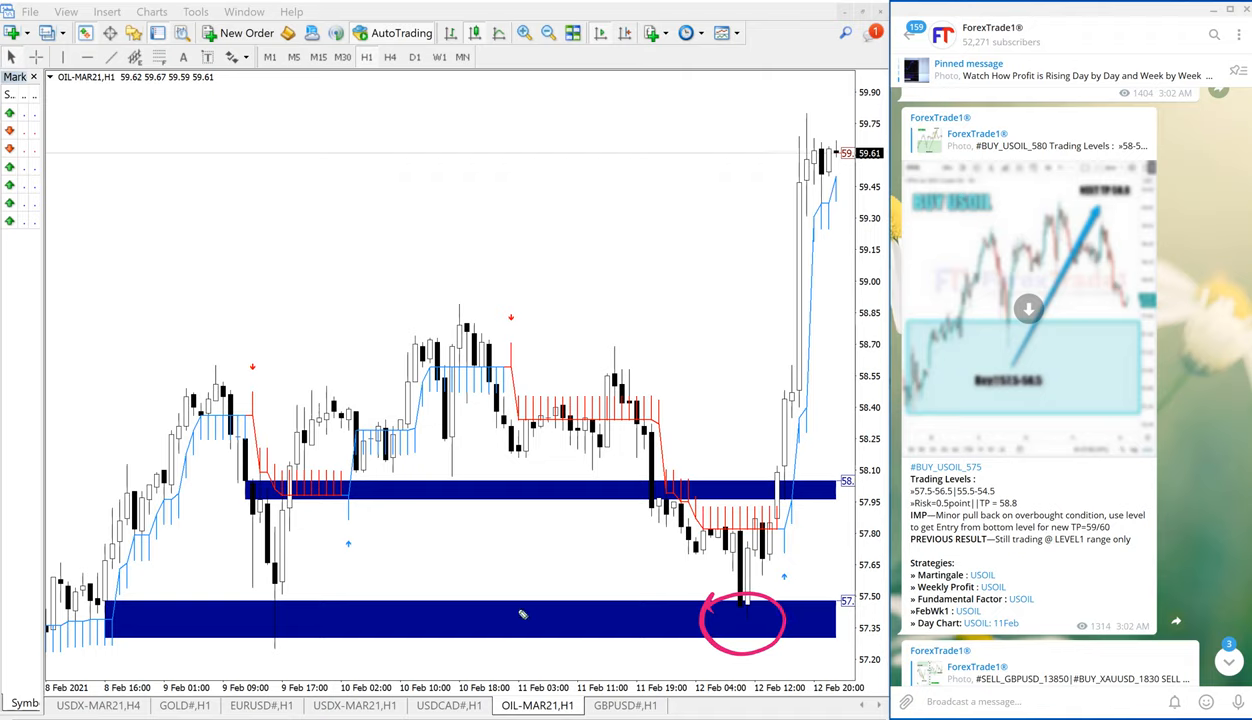
mouse_move(752, 600)
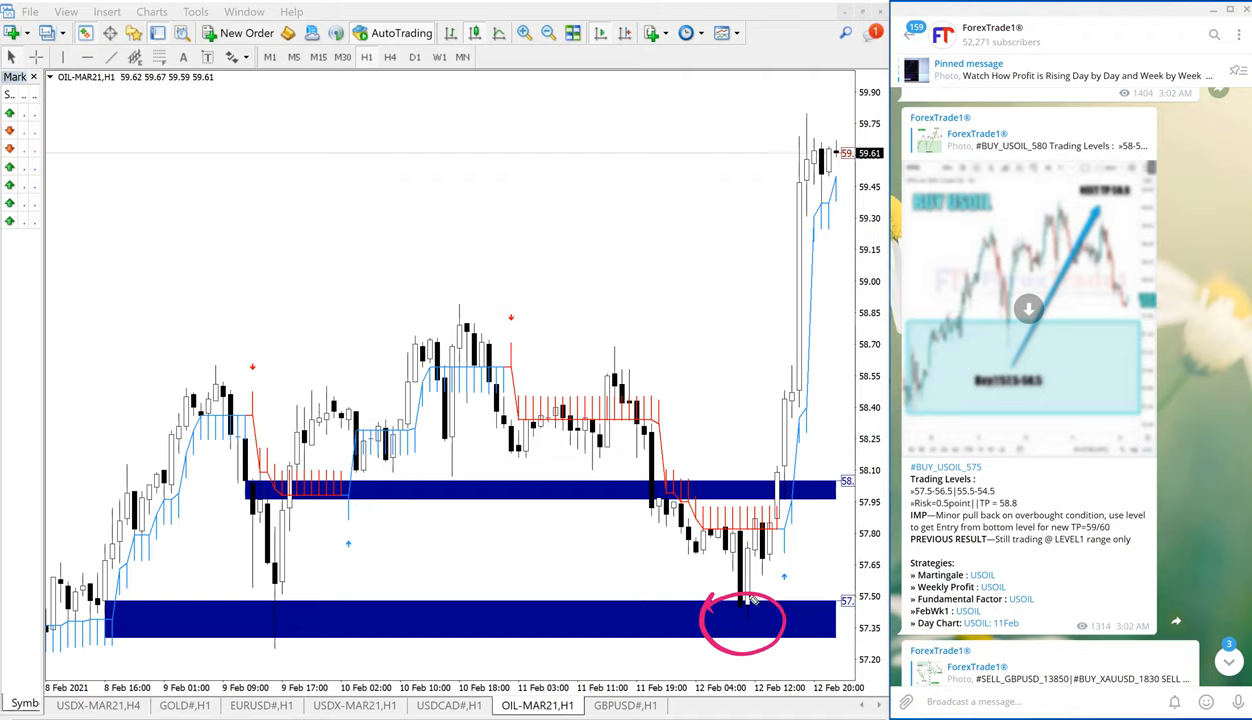
Draw a pink line from the 57.4 entry circle to the 59.8 high and handwrite the Buy USOil note
drag(744, 604, 810, 100)
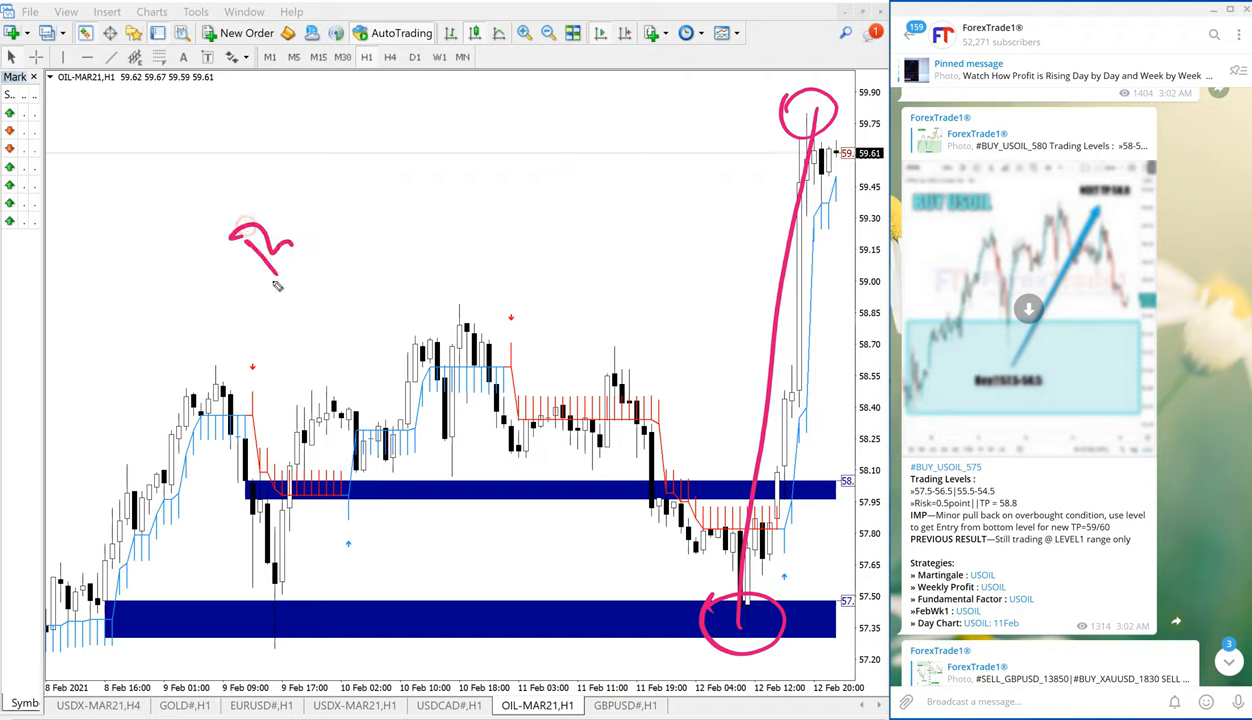
drag(230, 240, 340, 290)
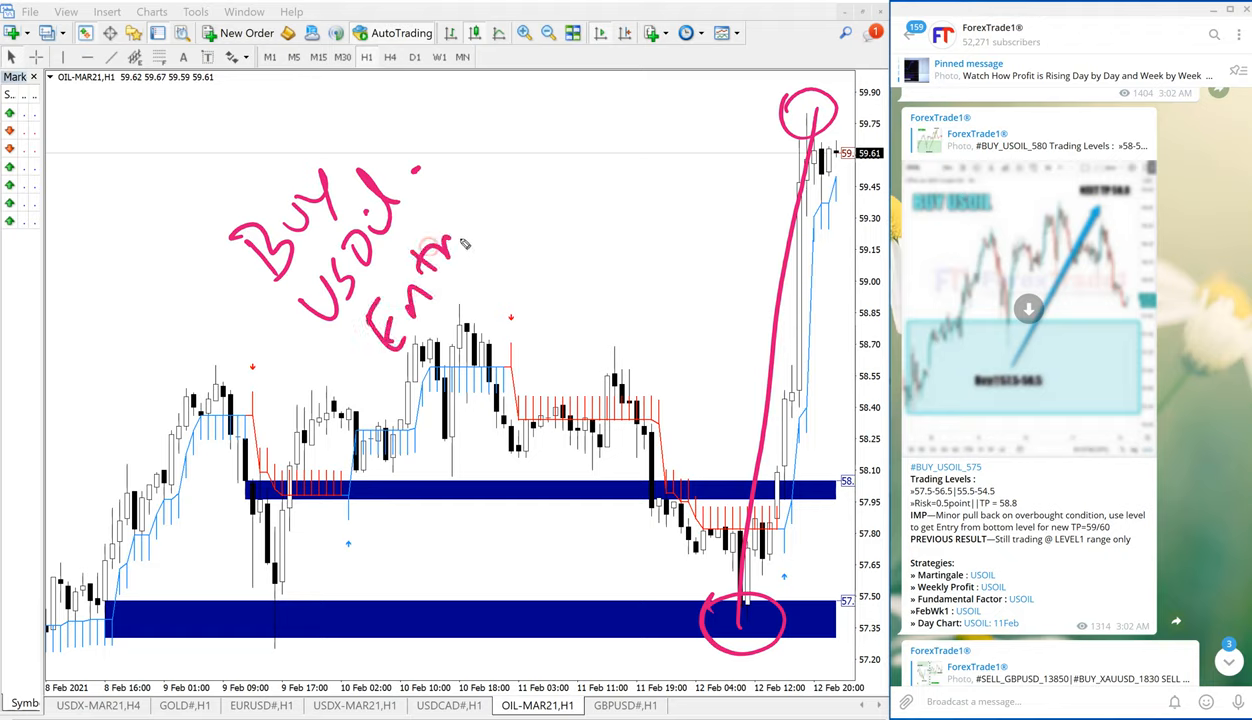
drag(460, 240, 510, 200)
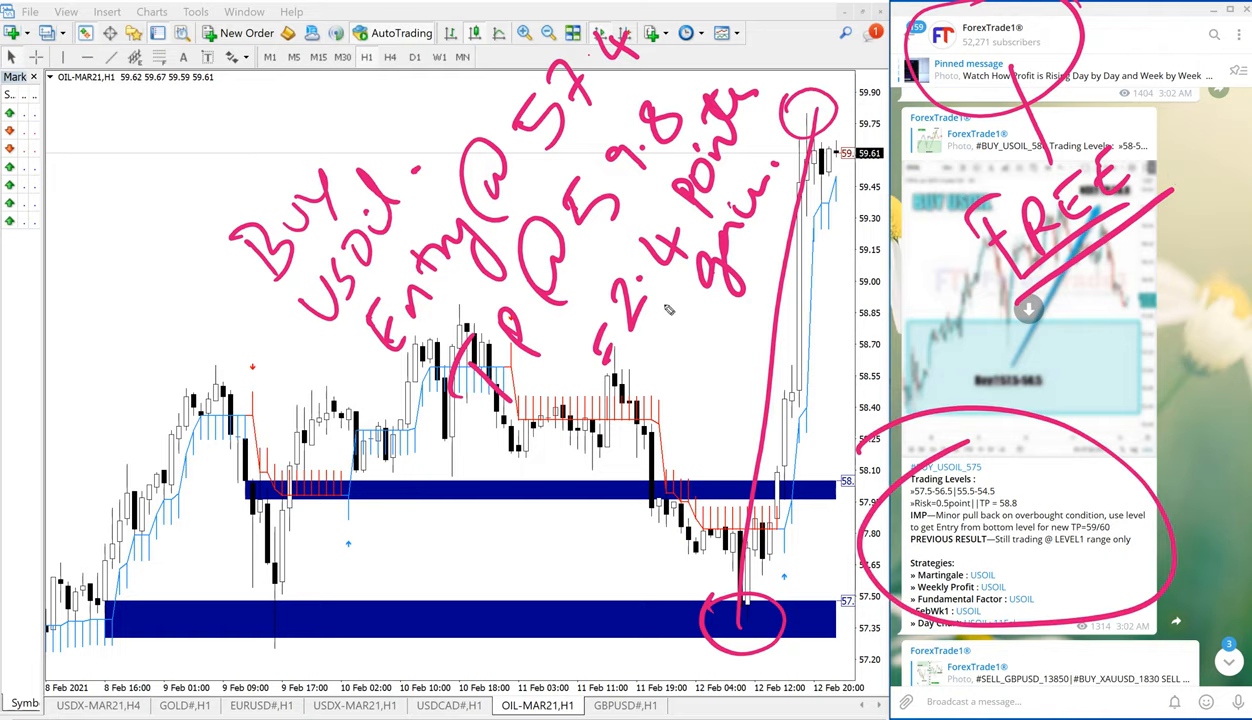
mouse_move(684, 300)
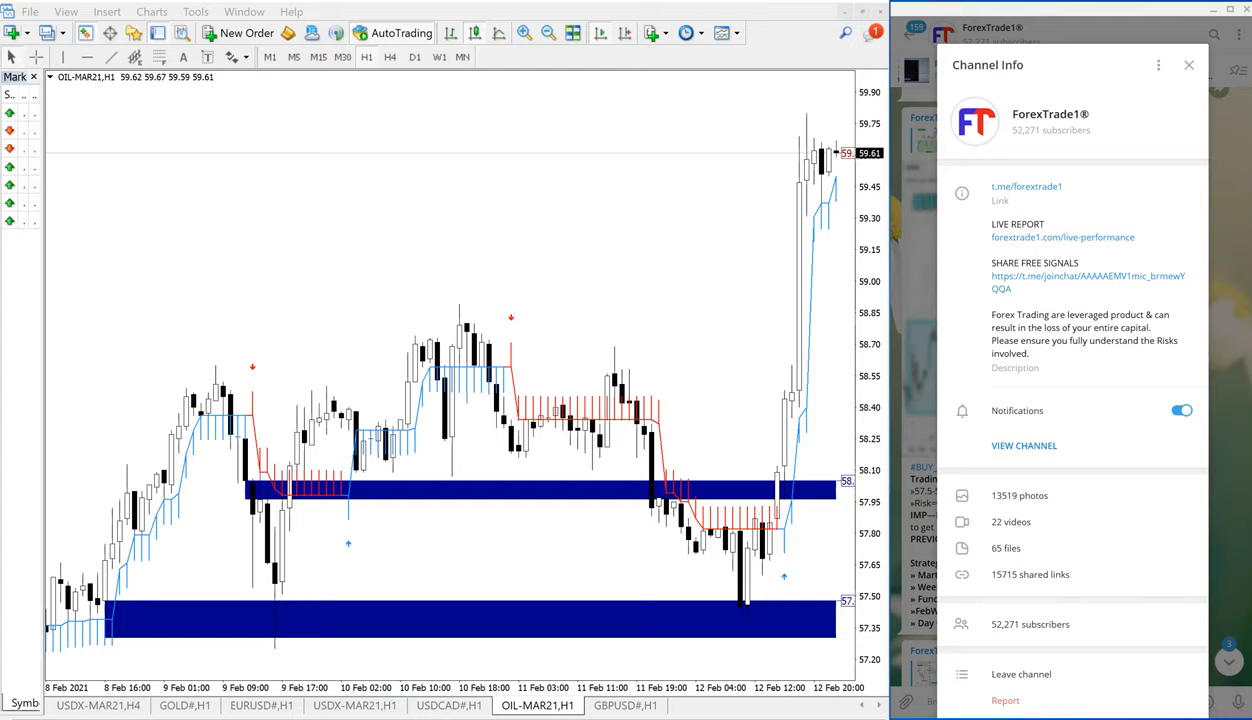
mouse_move(1048, 210)
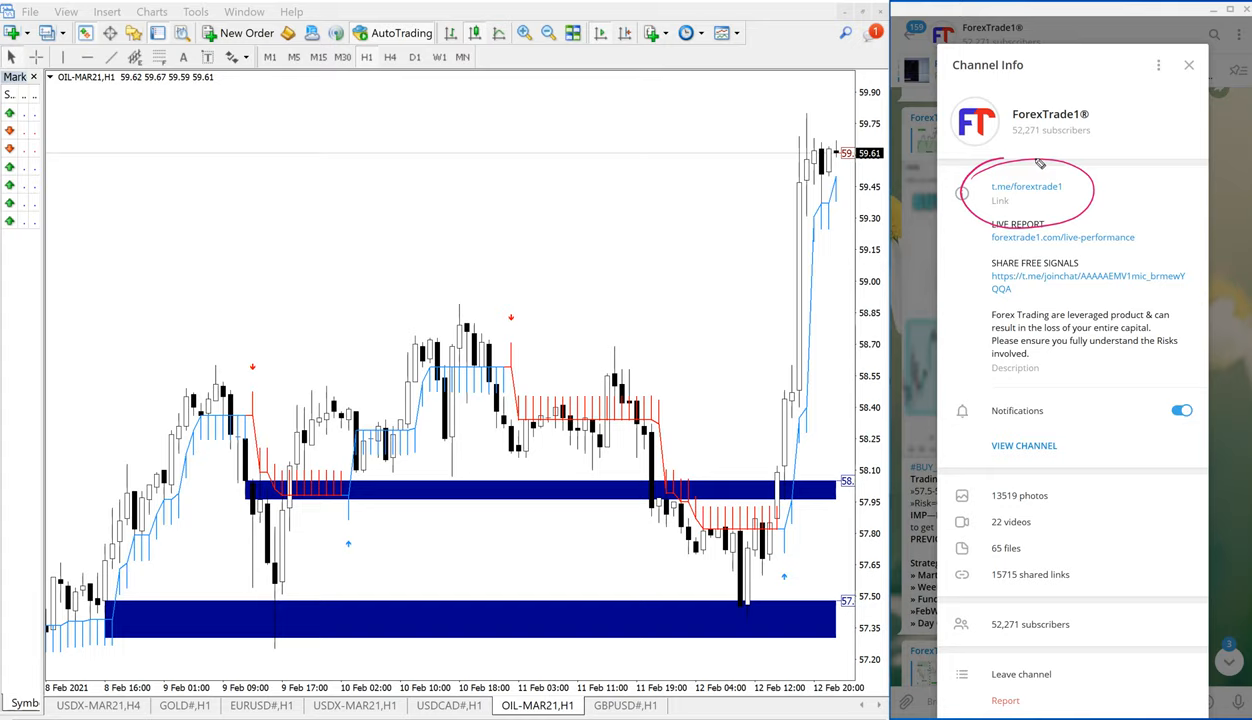
mouse_move(992, 272)
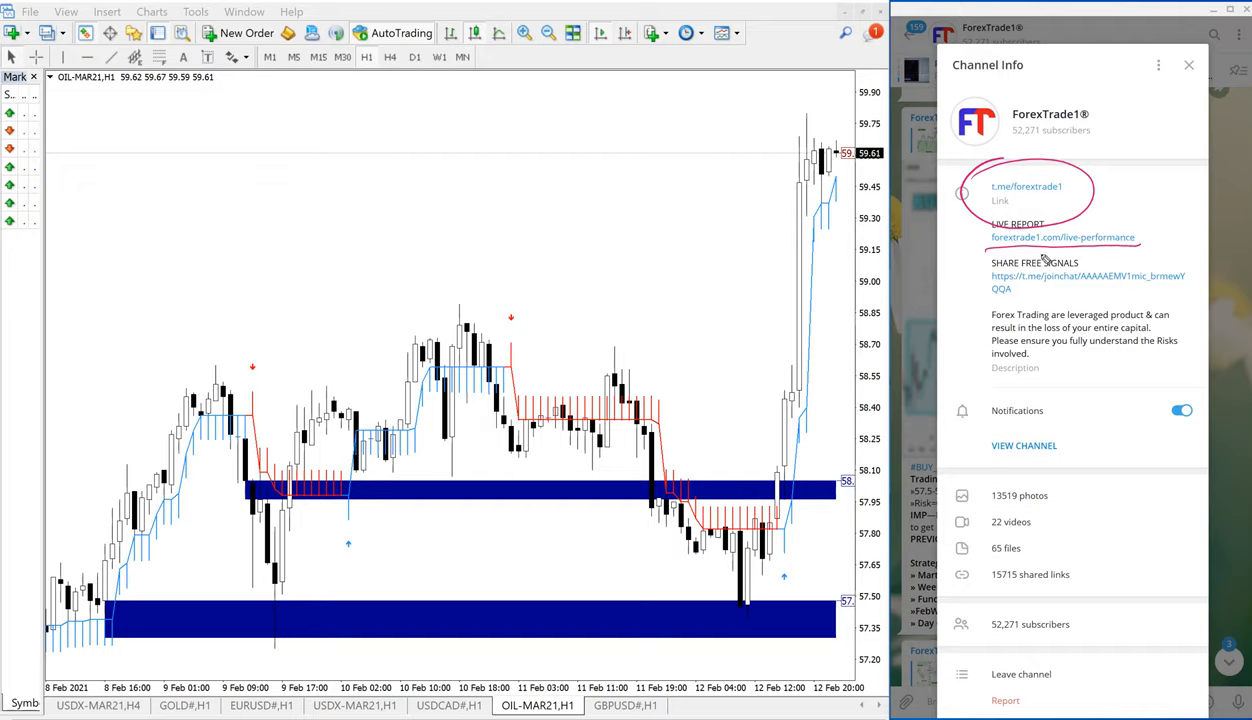
mouse_move(1098, 244)
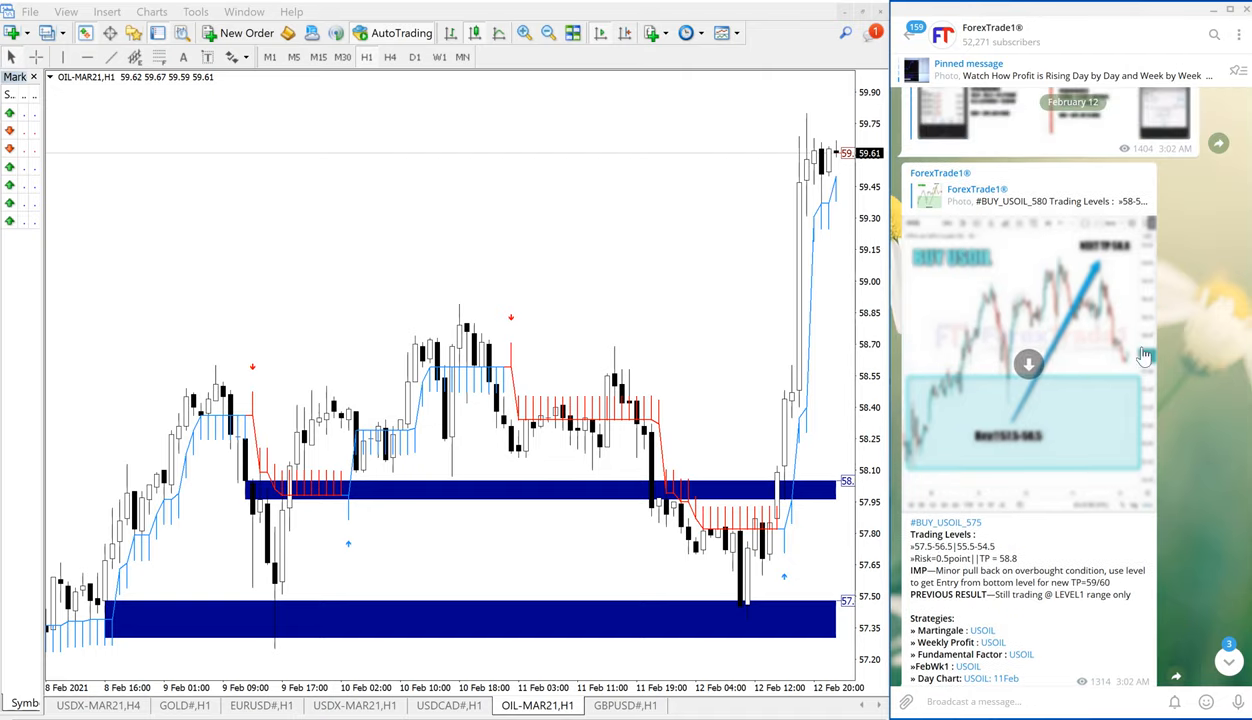
Scroll the chat to the February 10 BUY USOIL signal post with its chart image
scroll(up, 3)
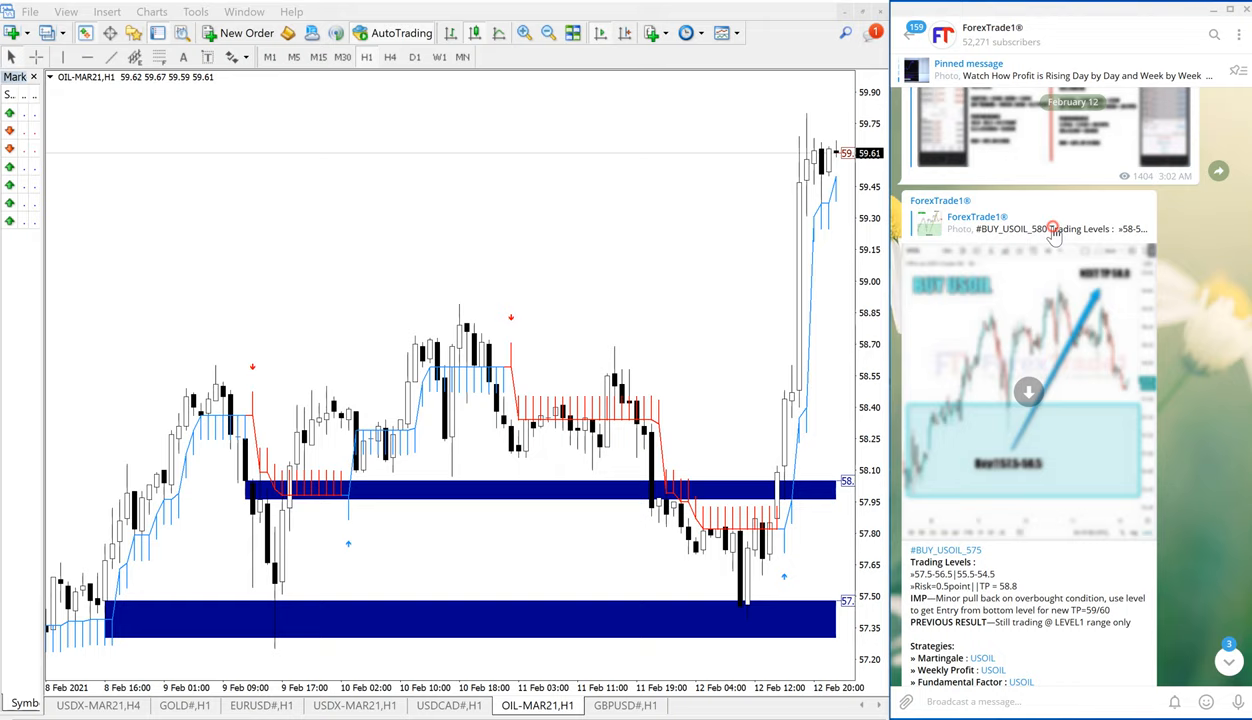
scroll(down, 3)
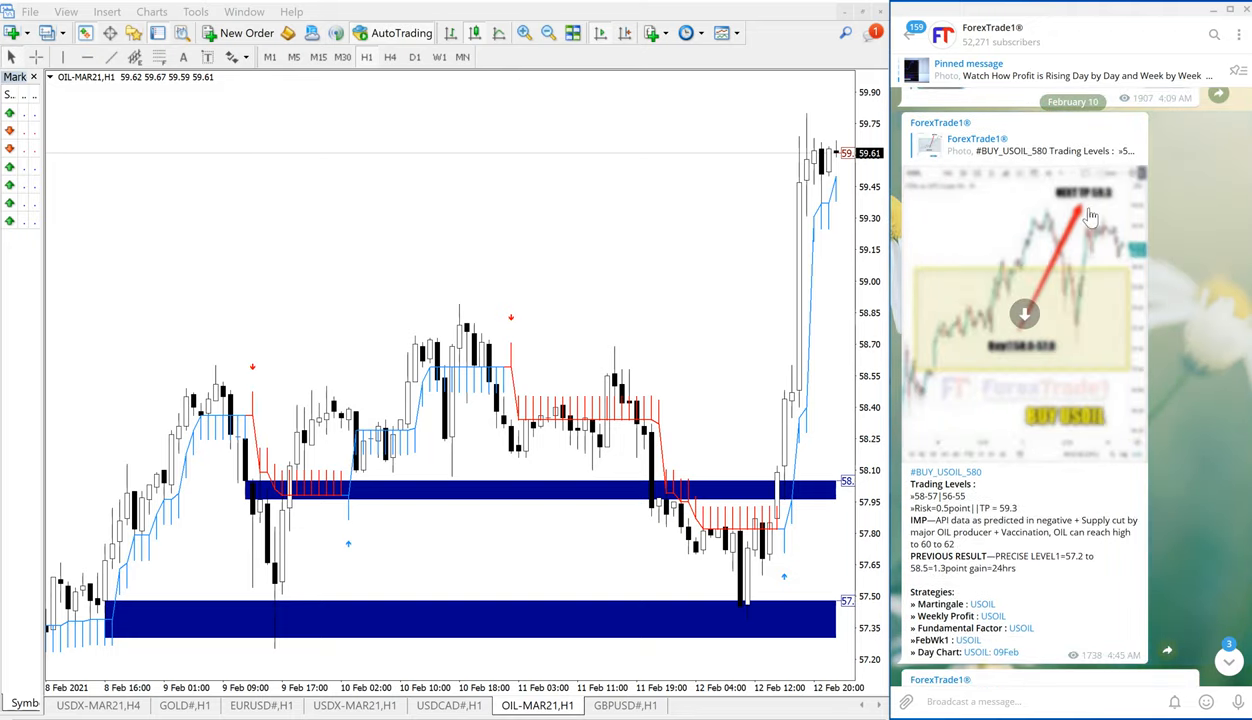
mouse_move(1056, 76)
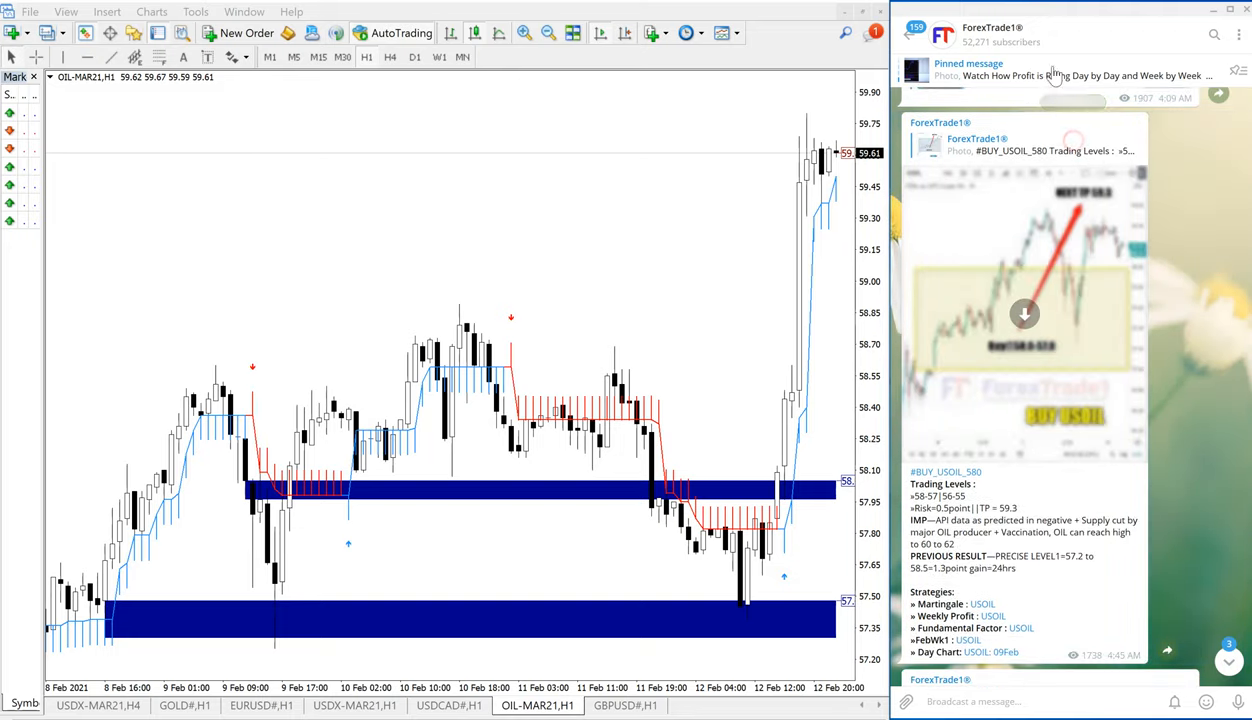